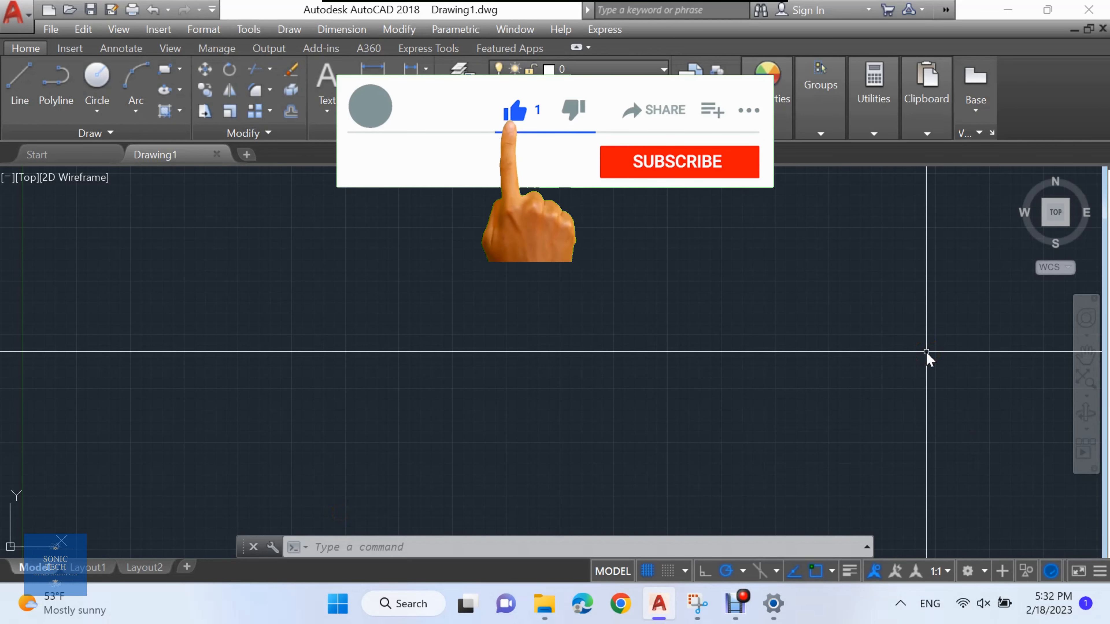
Draw the crossing axis lines, then a rectangle, circle and polyline triangle above them.
{"action": "left_click", "coordinate": [679, 162]}
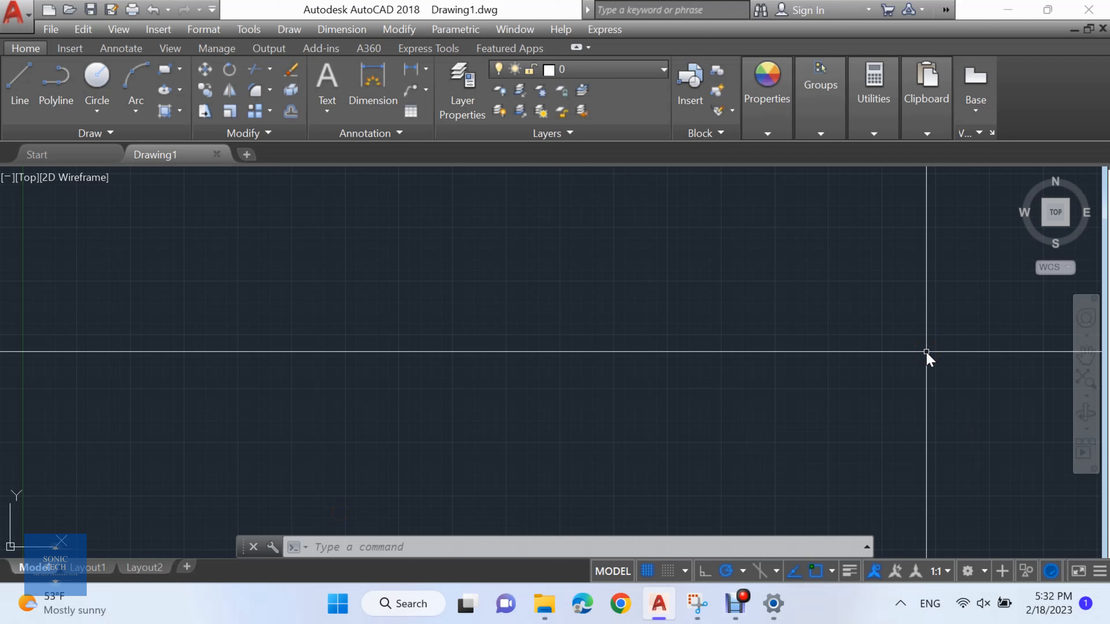
{"action": "left_click", "coordinate": [20, 76]}
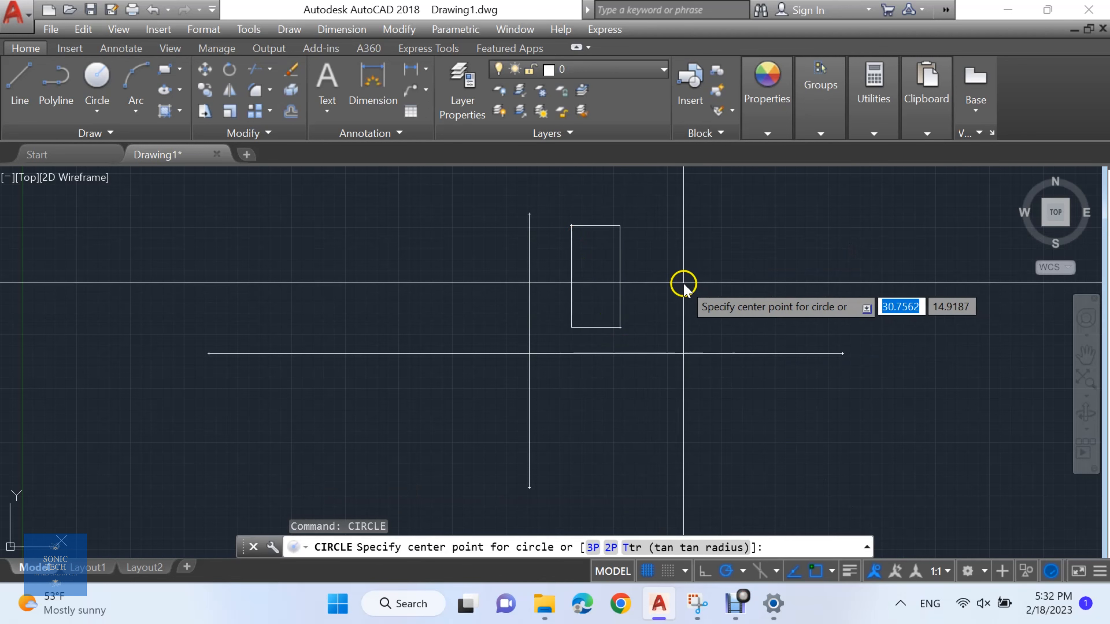
{"action": "left_click", "coordinate": [683, 286]}
{"action": "type", "text": "APP"}
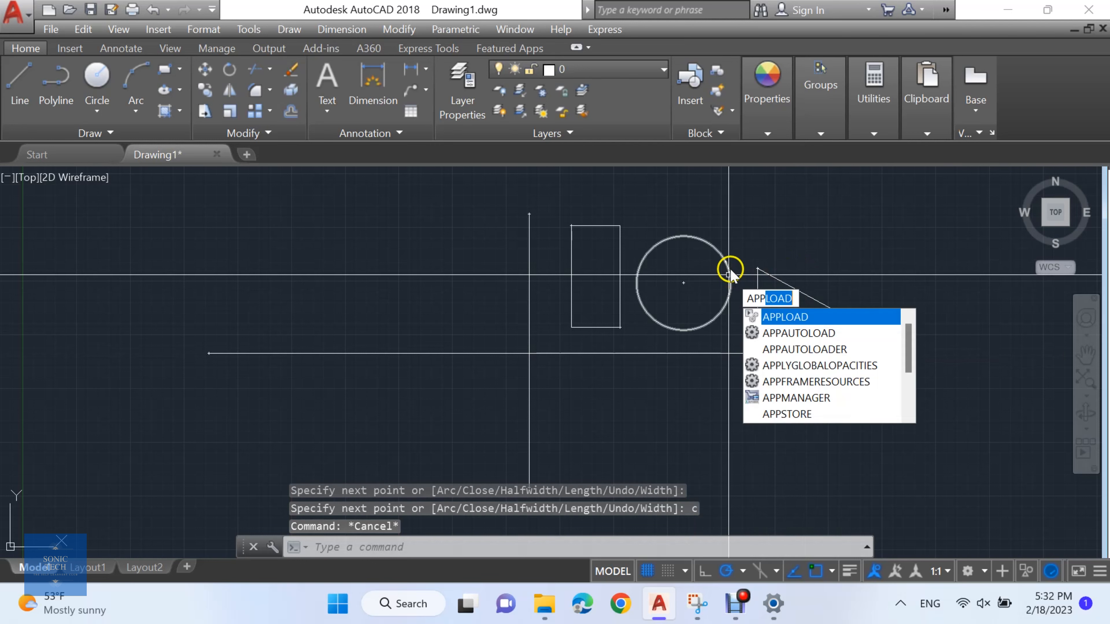
Load QuickMirror.lsp through APPLOAD and close the dialog.
{"action": "key", "text": "Enter"}
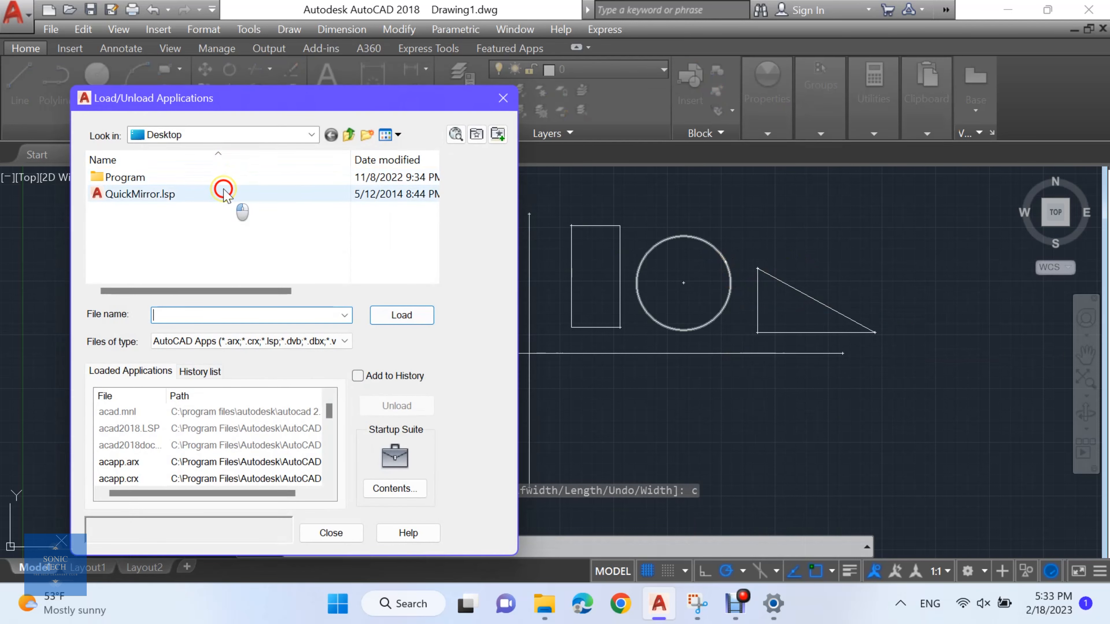
{"action": "left_click", "coordinate": [402, 315]}
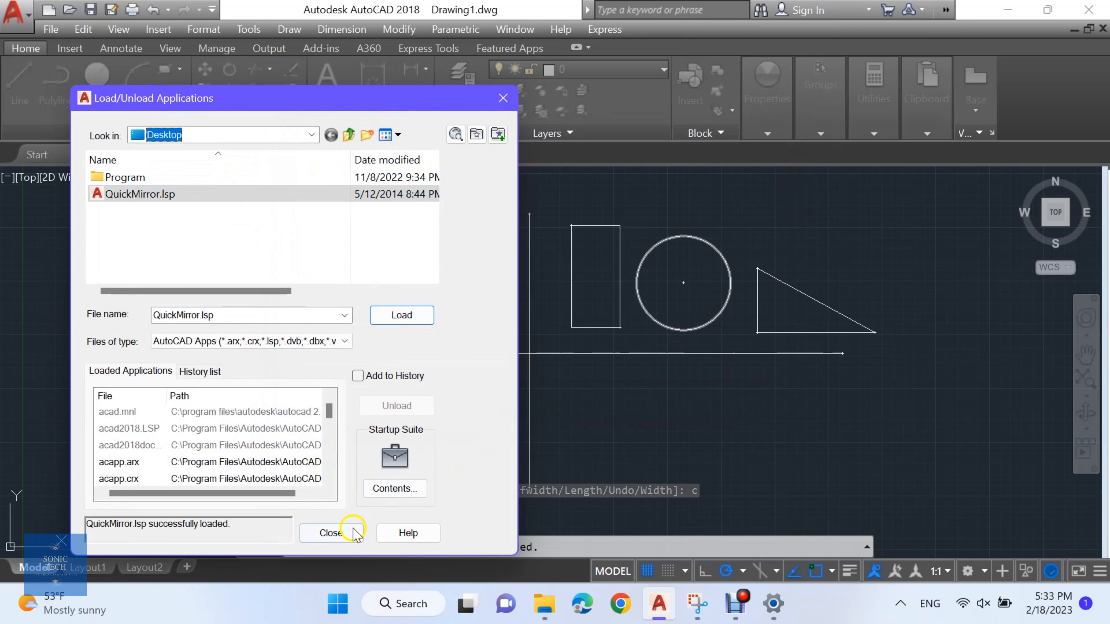
{"action": "left_click", "coordinate": [328, 533]}
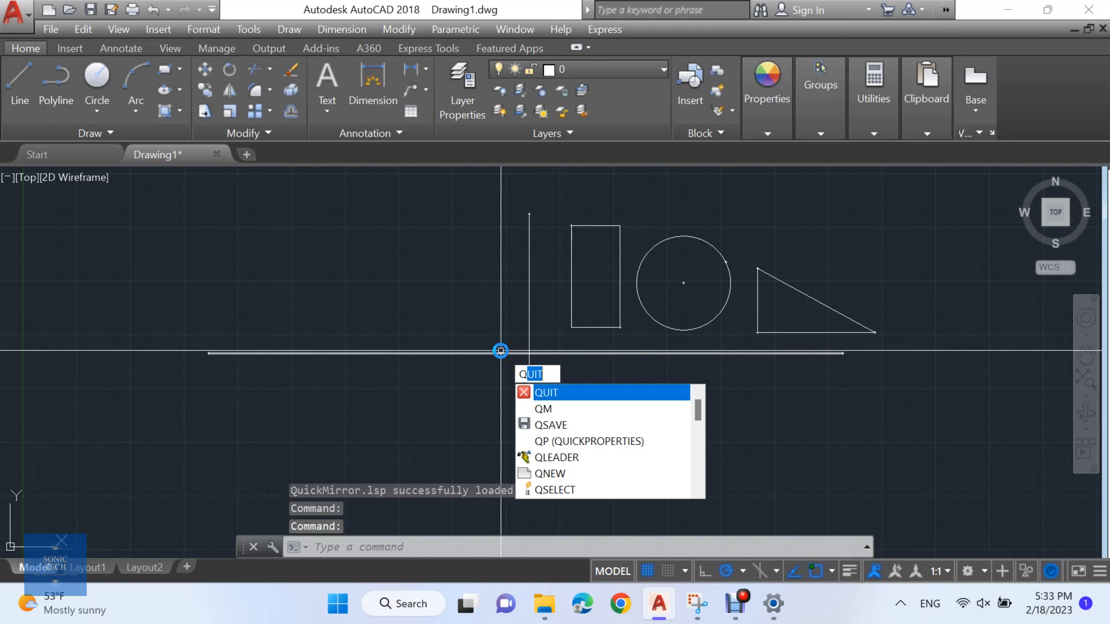
Run QM and reflect the circle, rectangle and triangle across the vertical axis line.
{"action": "key", "text": "Enter"}
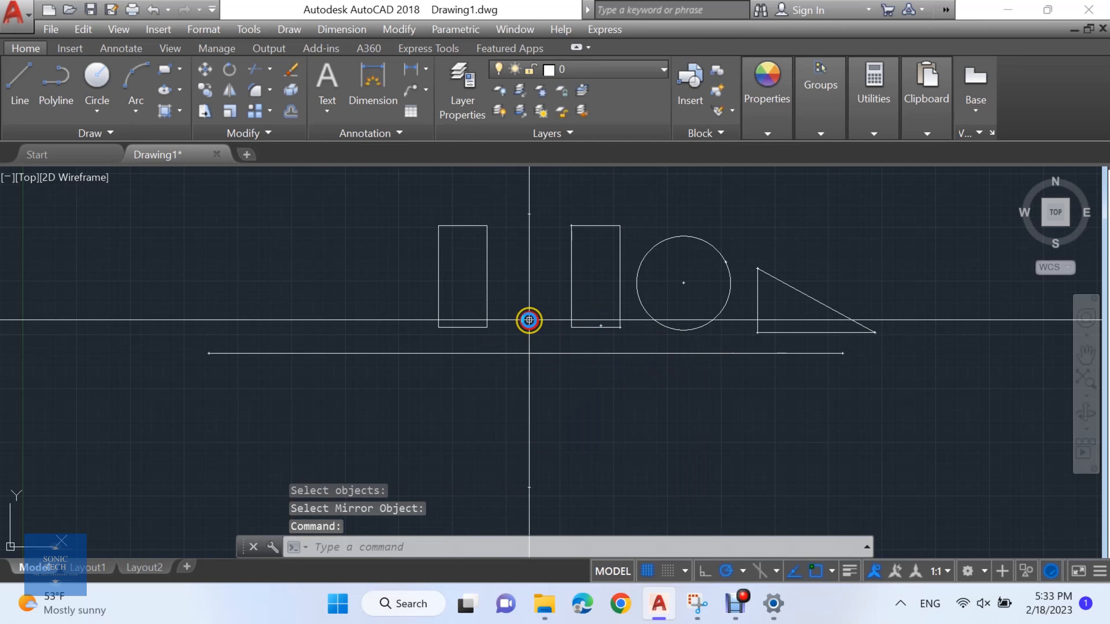
{"action": "left_click", "coordinate": [656, 324]}
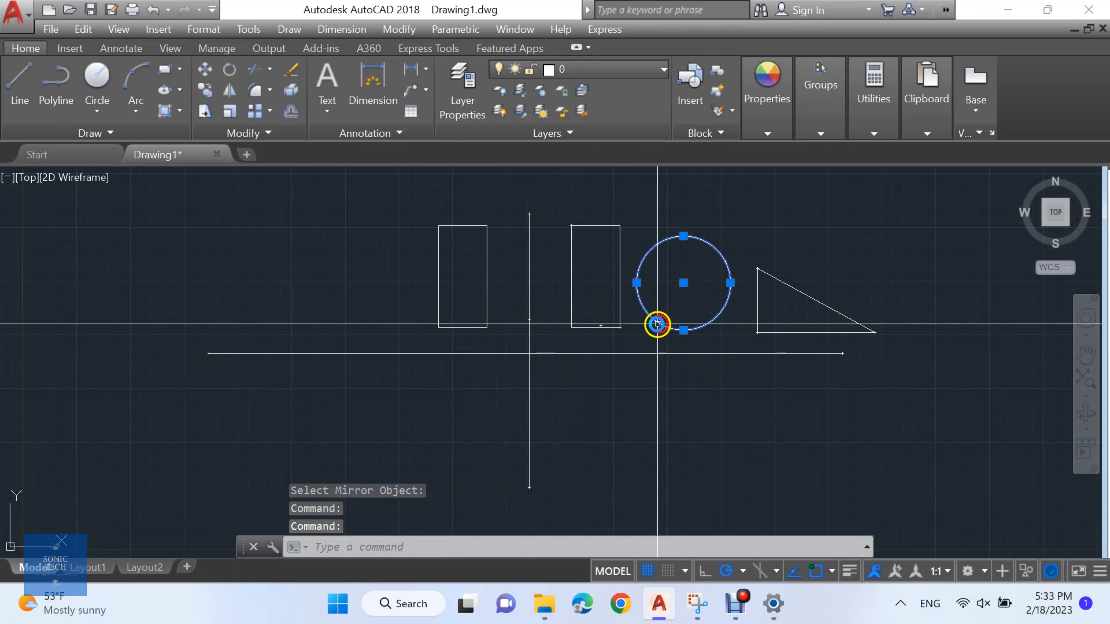
{"action": "left_click", "coordinate": [656, 327]}
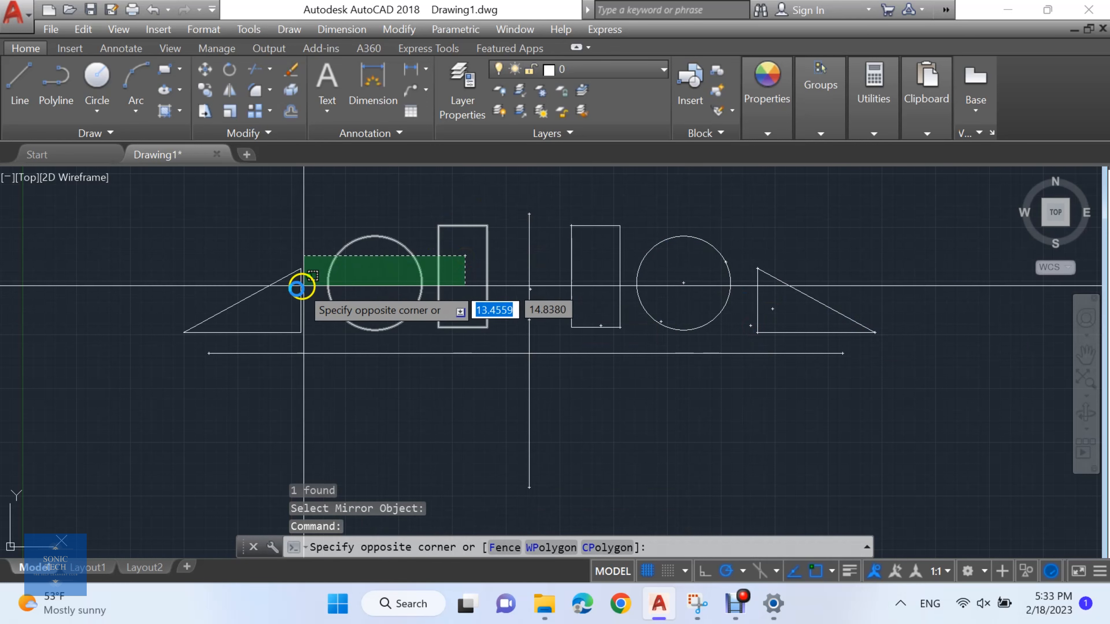
Window-select the left and right shape groups and mirror them below the horizontal axis line.
{"action": "left_click", "coordinate": [495, 352]}
{"action": "type", "text": "QM"}
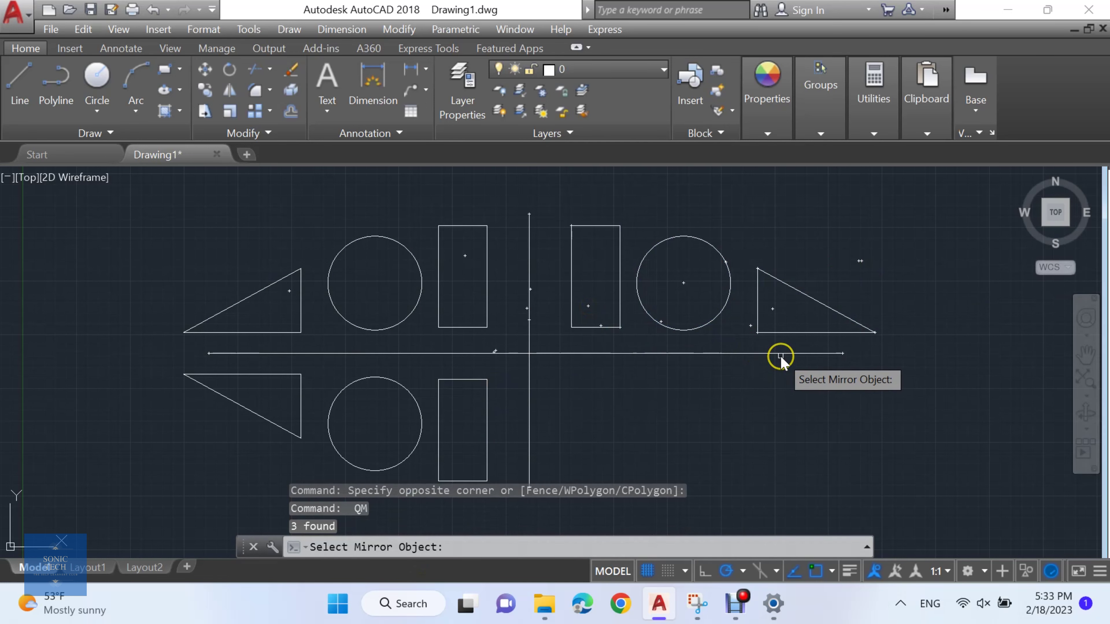
{"action": "left_click", "coordinate": [629, 350]}
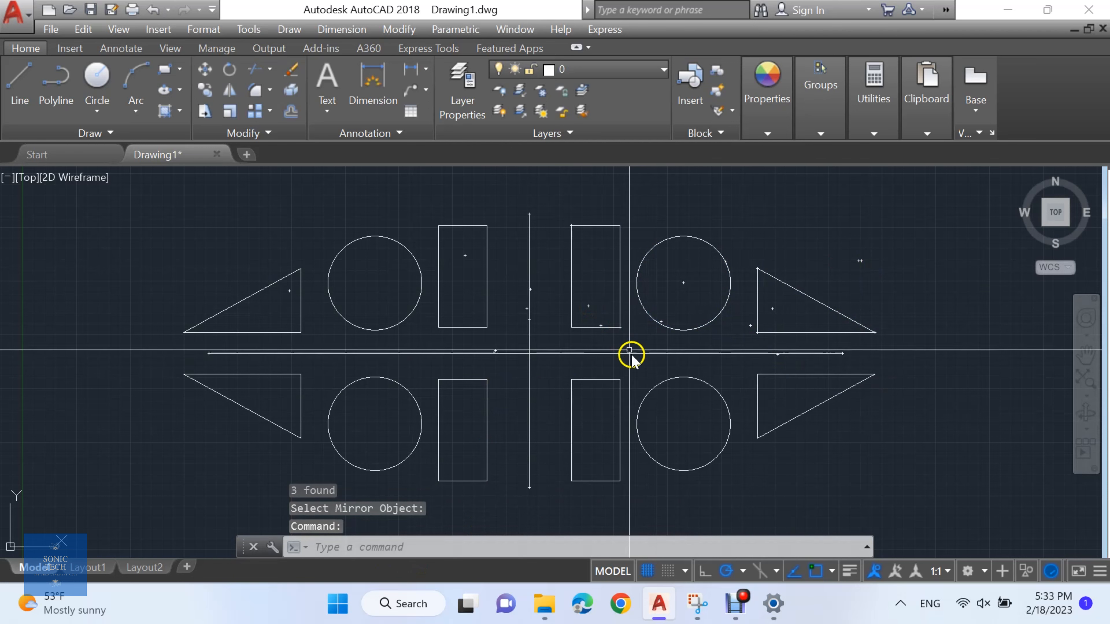